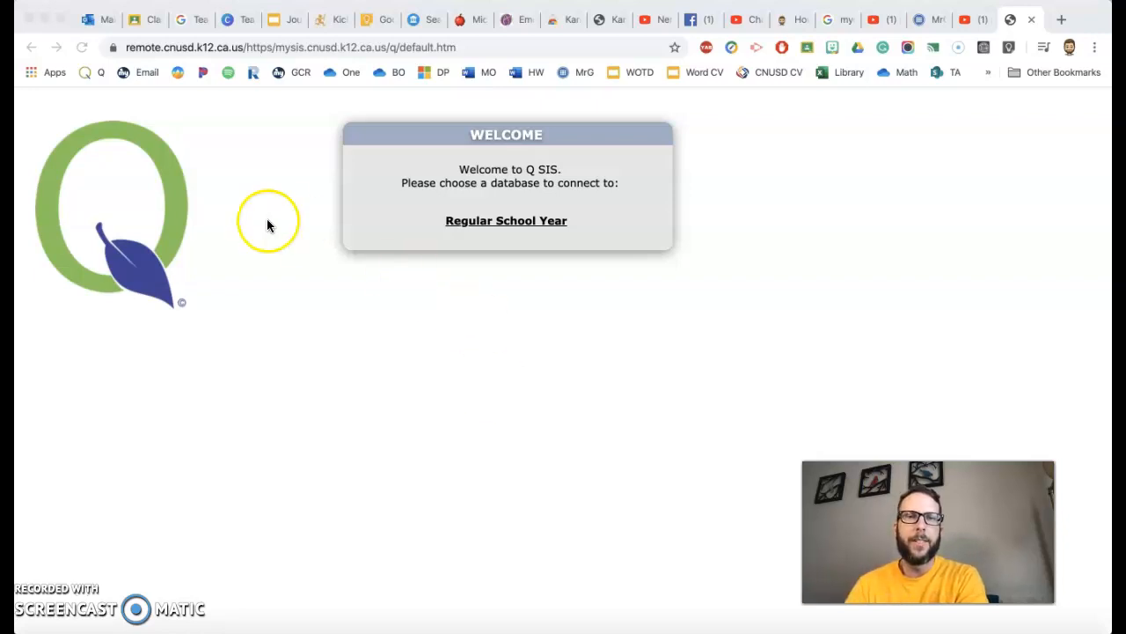
mouse_move(506, 221)
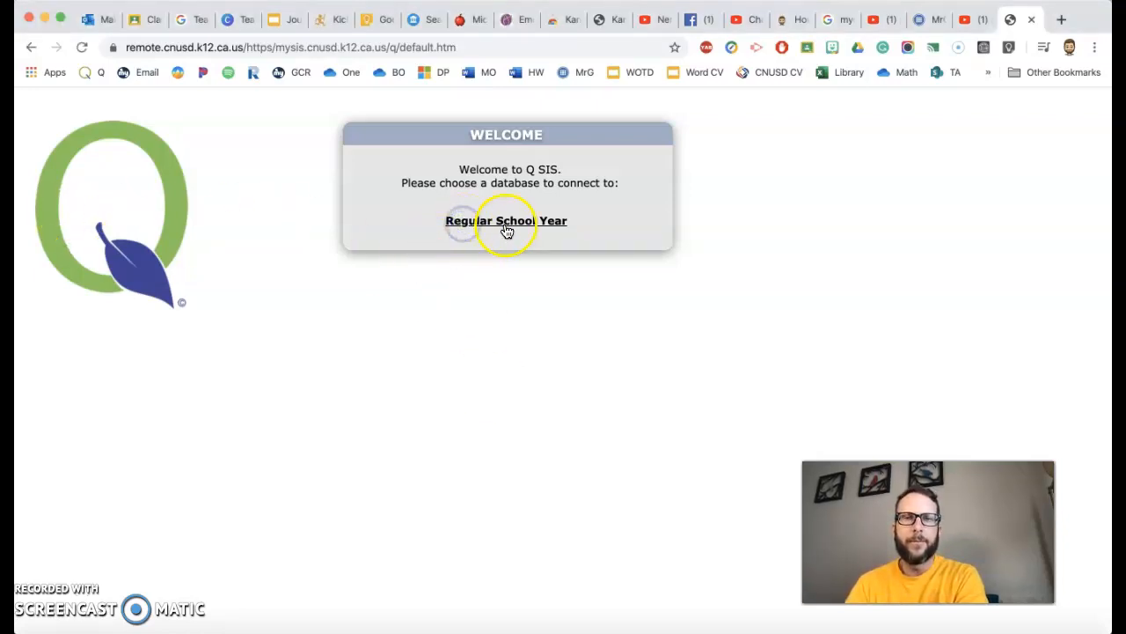
Choose the Regular School Year database and log in with your credentials
click(506, 221)
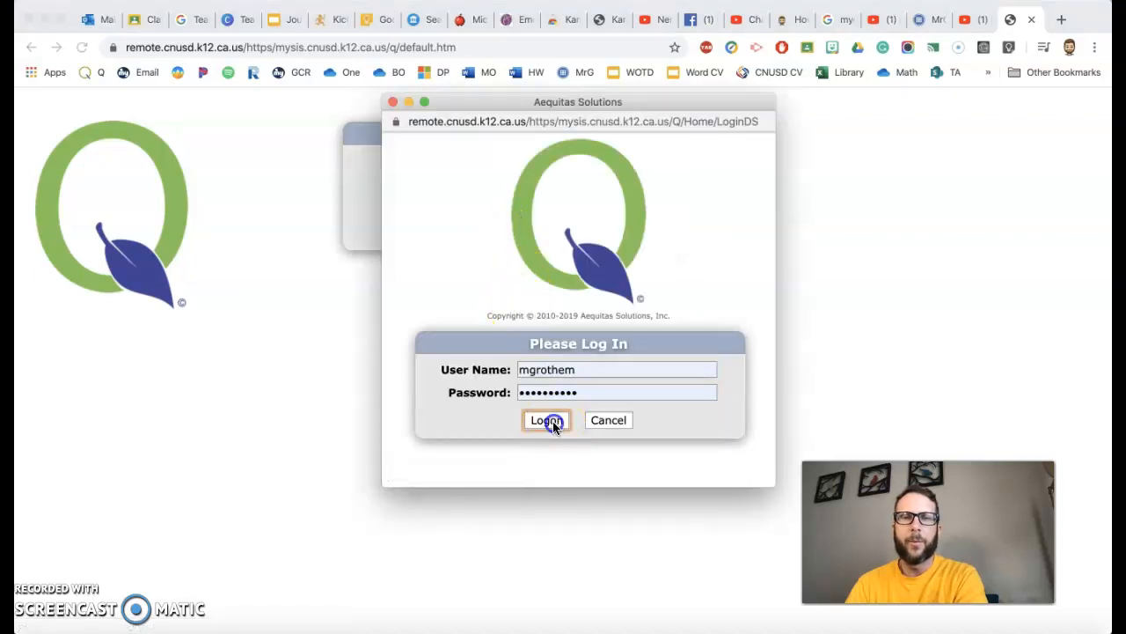
click(545, 420)
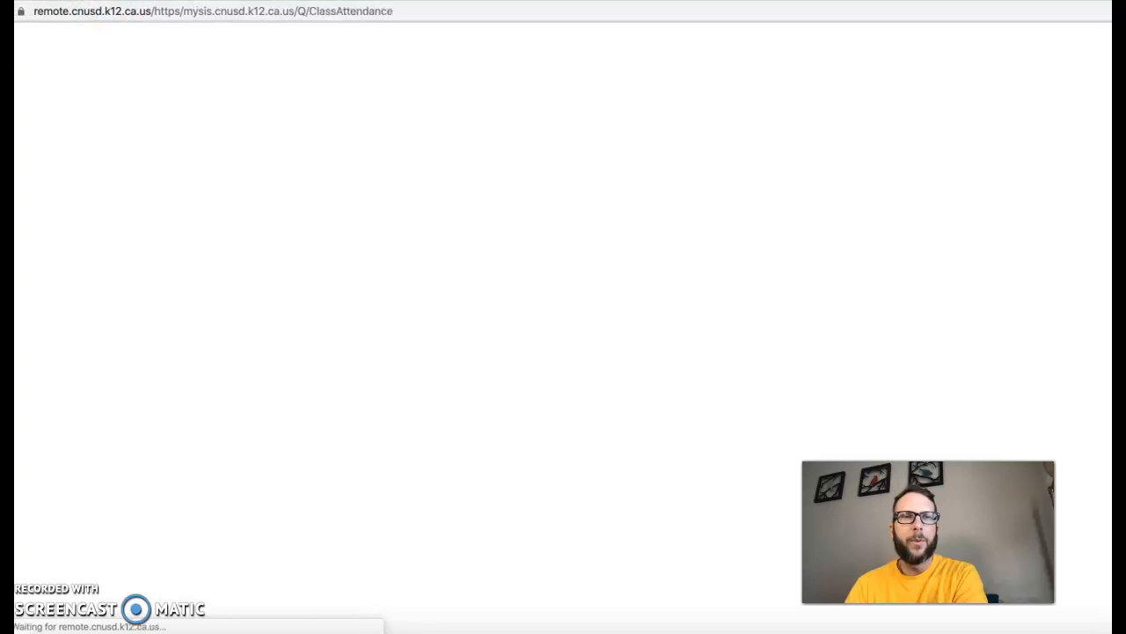
Go to Menu > School > Mass Email
click(31, 31)
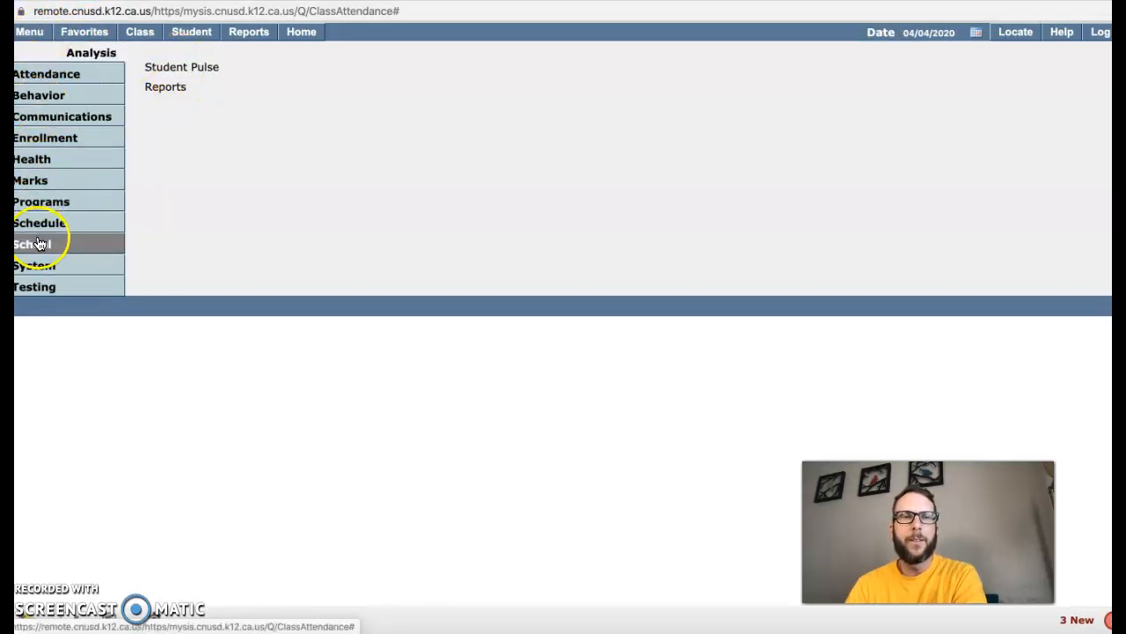
click(33, 244)
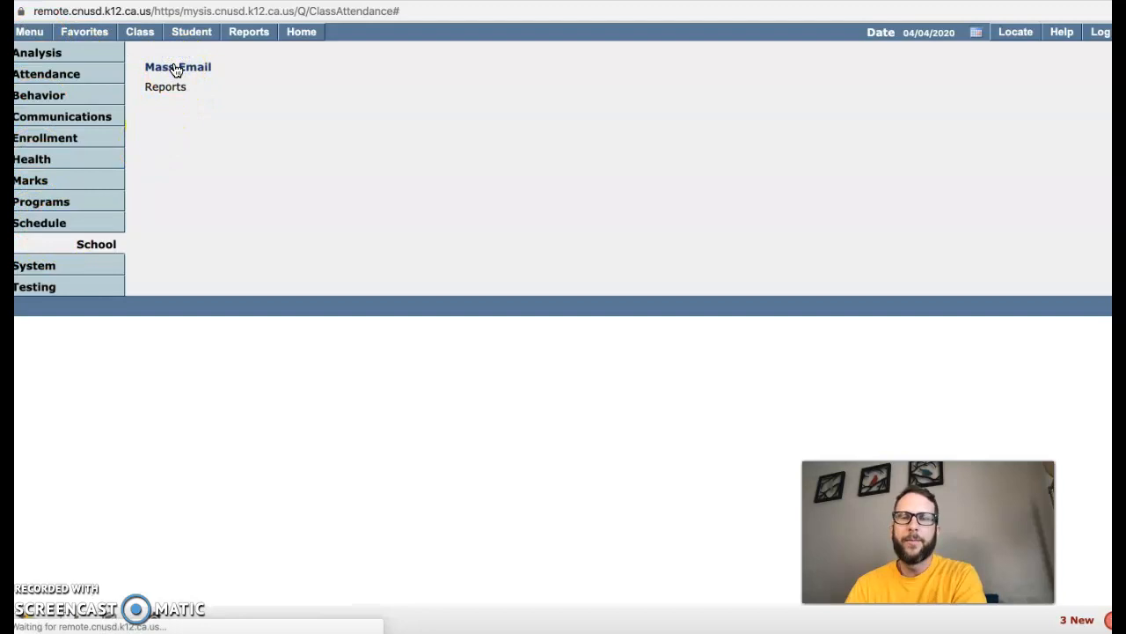
click(177, 66)
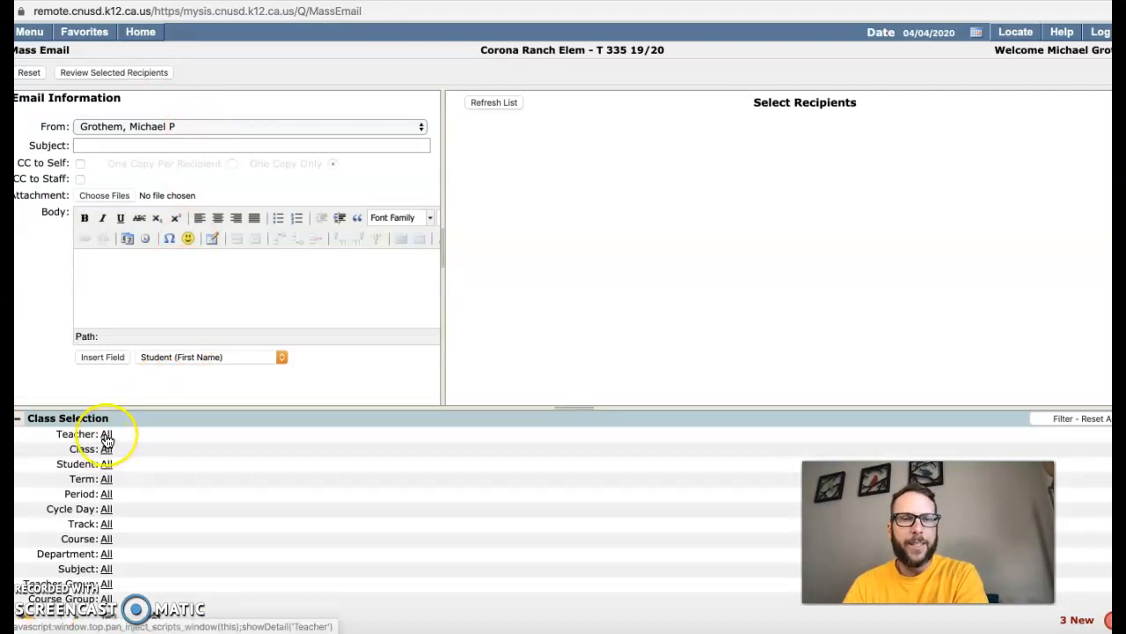
Set the Class Selection teacher filter from All to your own name
click(106, 433)
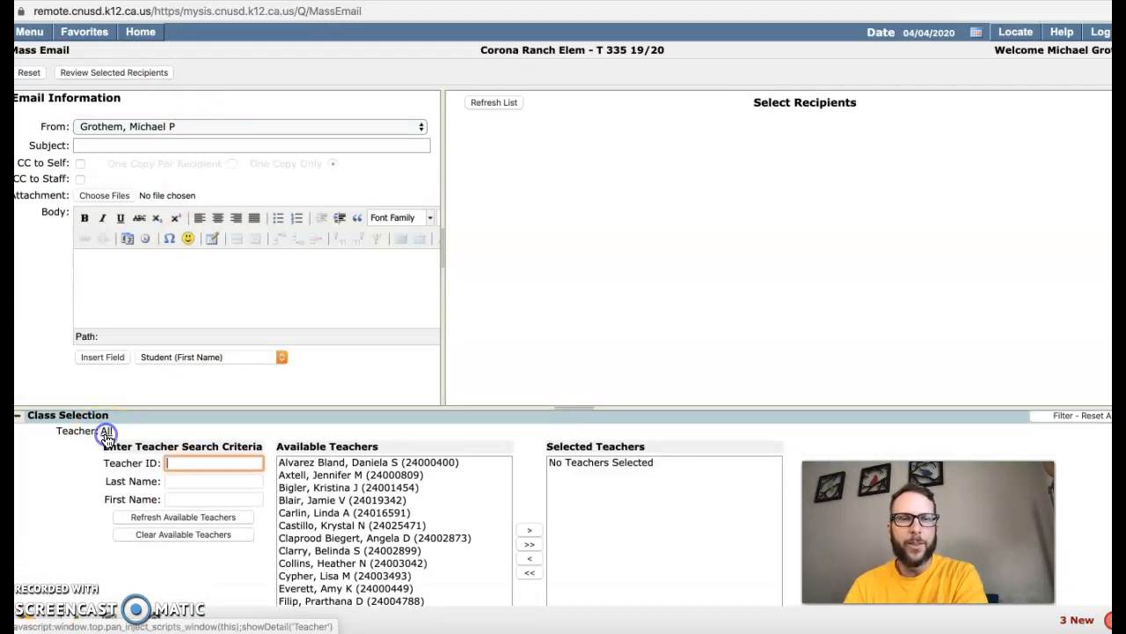
scroll(down, 3)
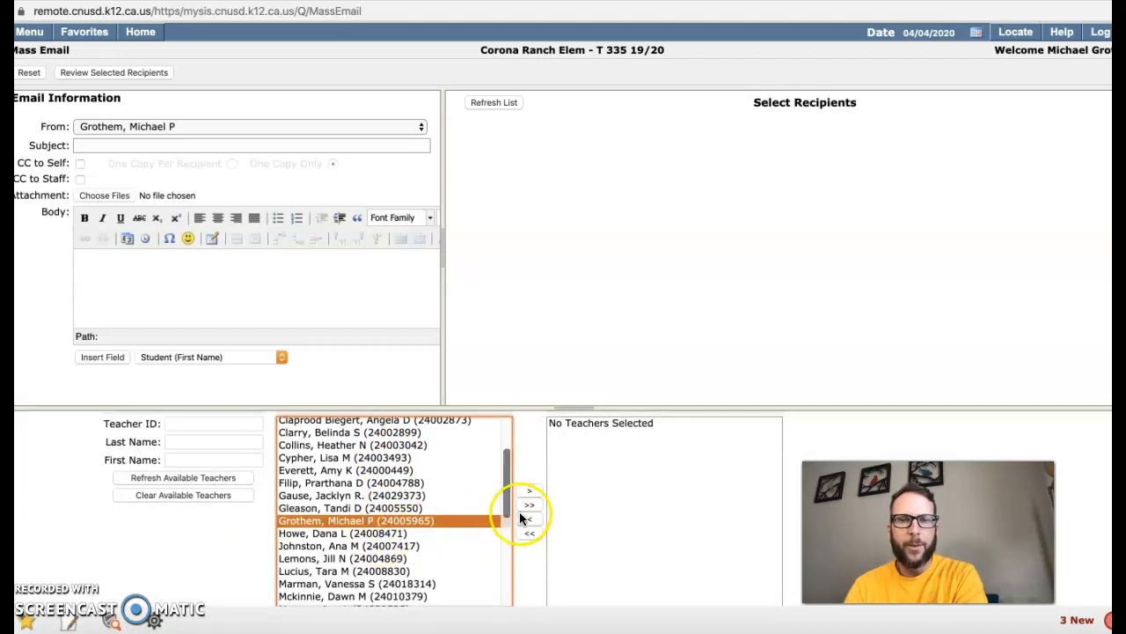
click(529, 504)
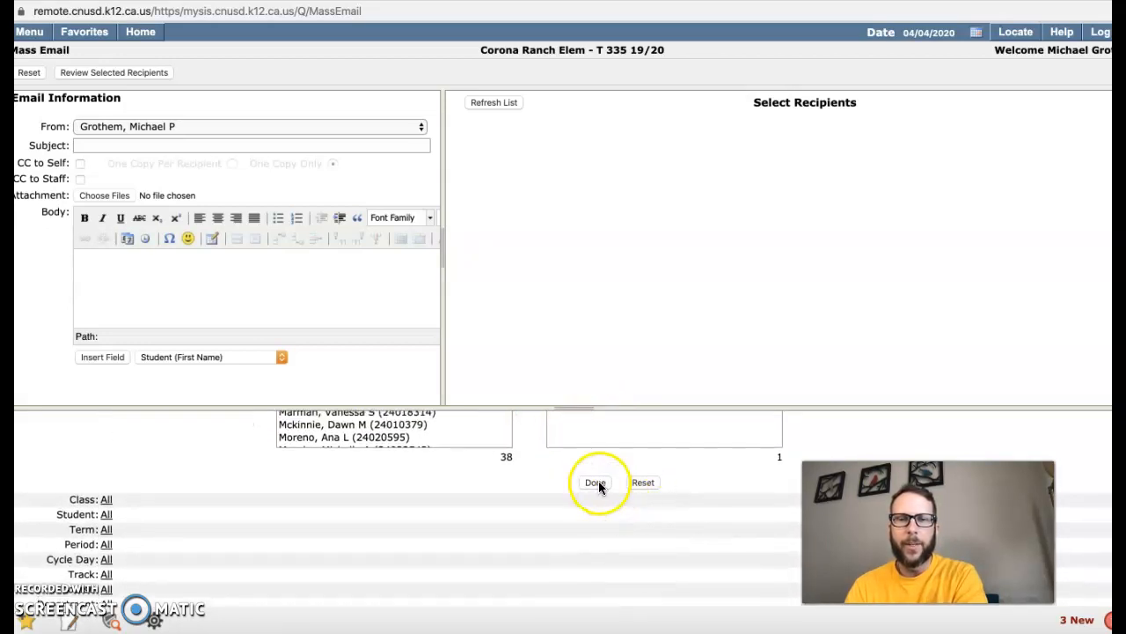
click(595, 482)
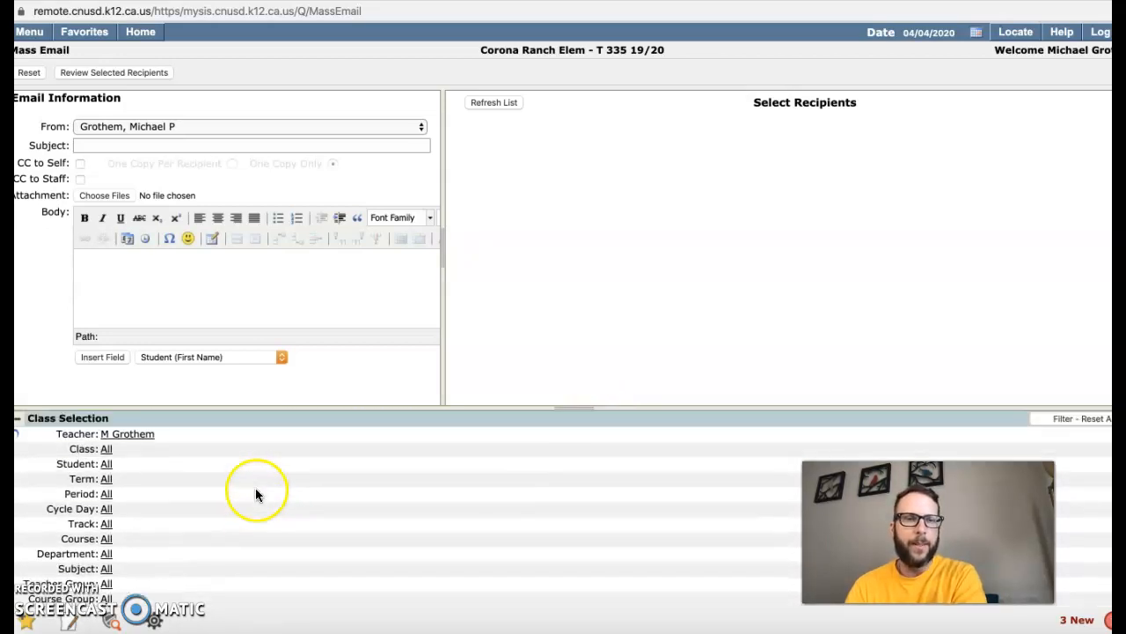
mouse_move(541, 136)
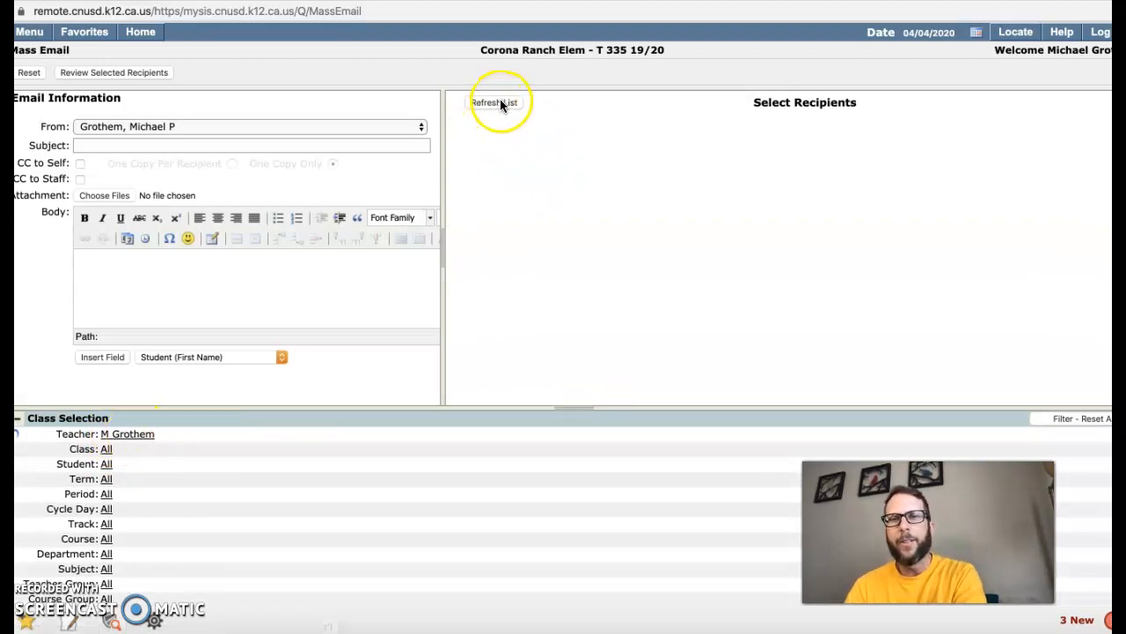
mouse_move(511, 189)
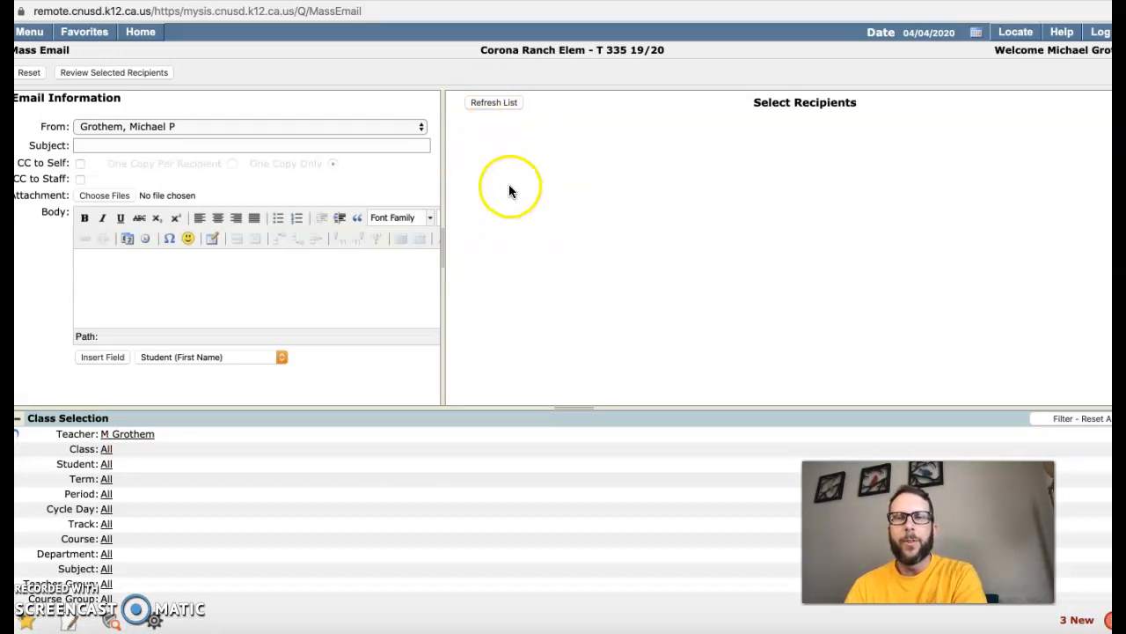
mouse_move(891, 196)
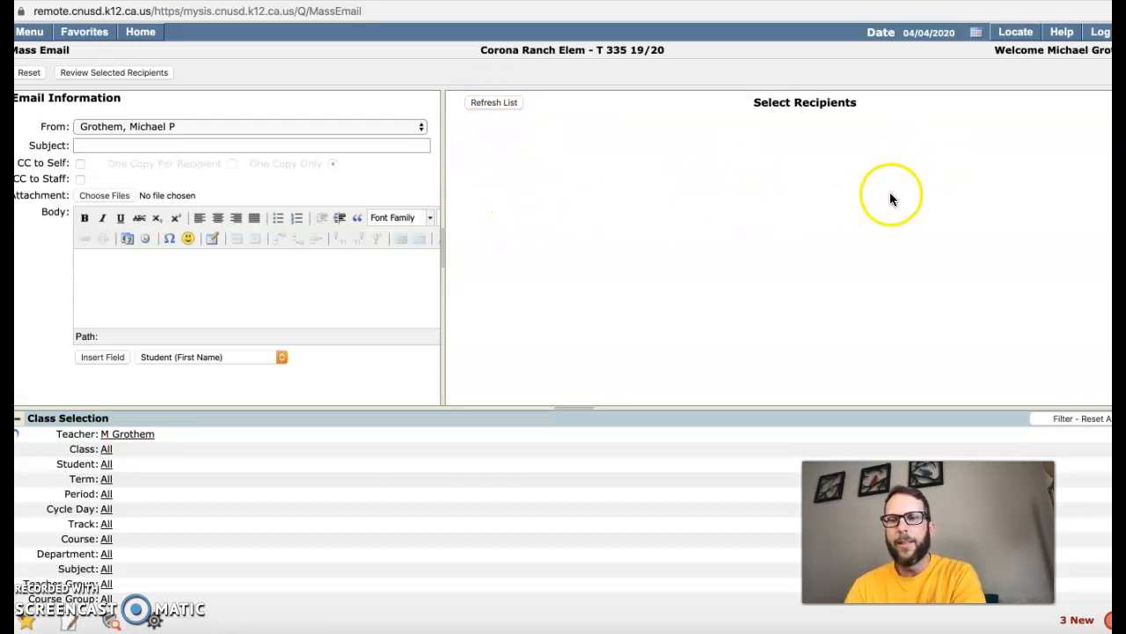
mouse_move(891, 198)
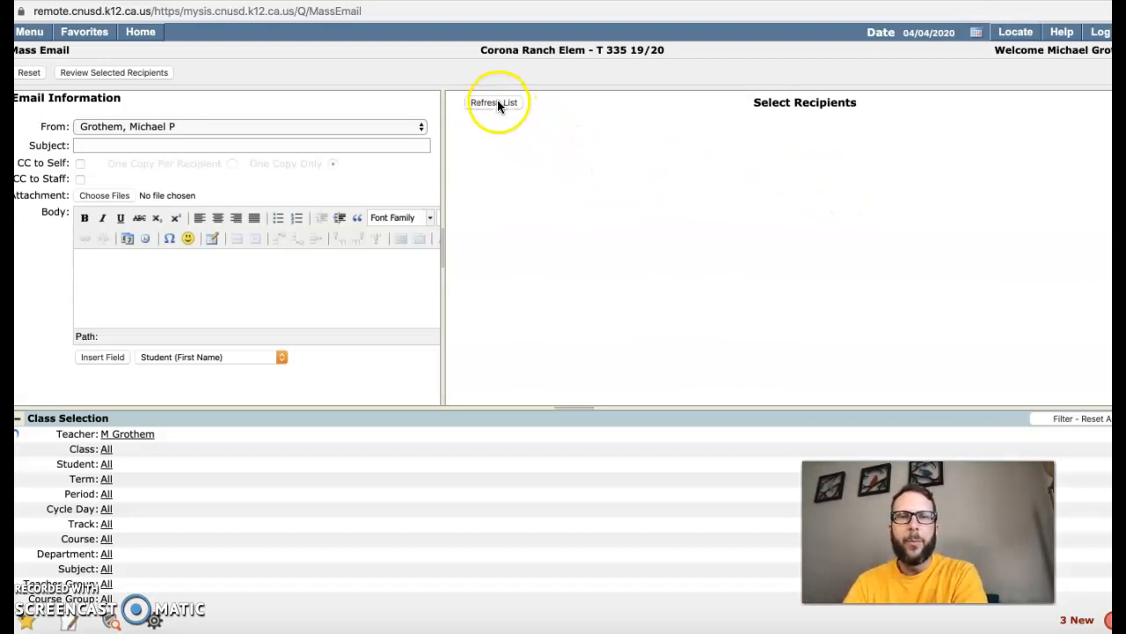
mouse_move(456, 153)
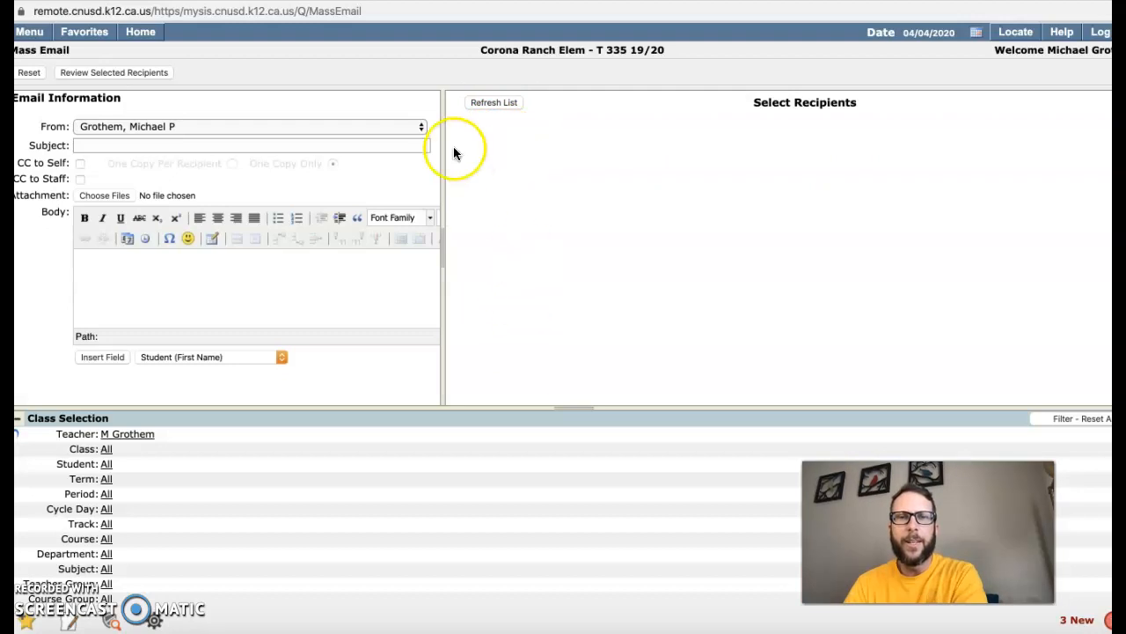
mouse_move(460, 132)
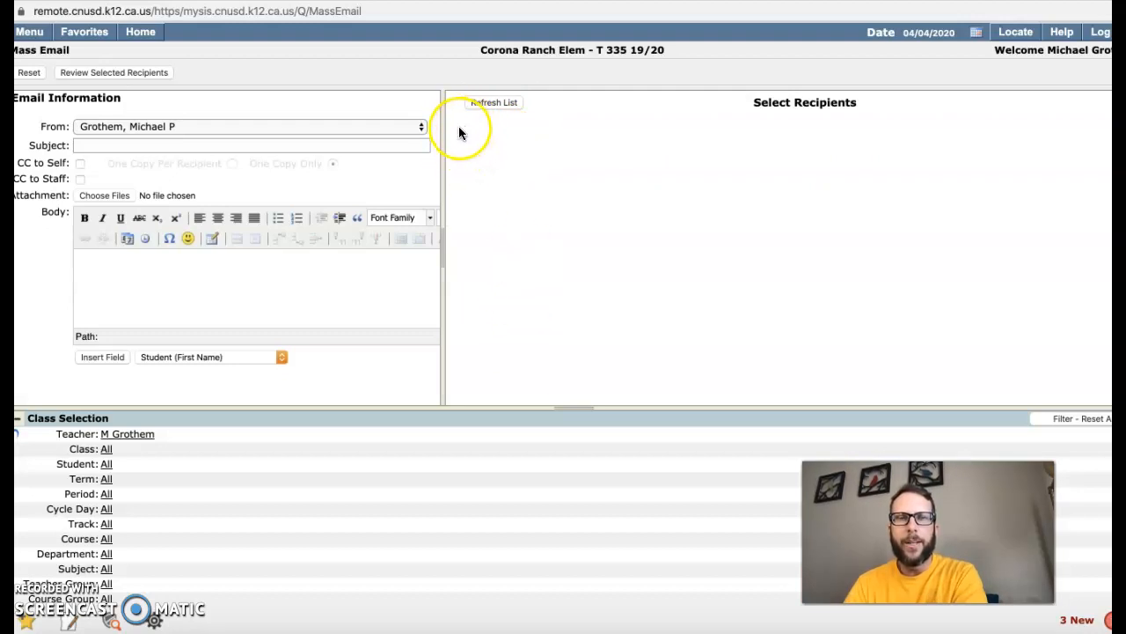
mouse_move(471, 359)
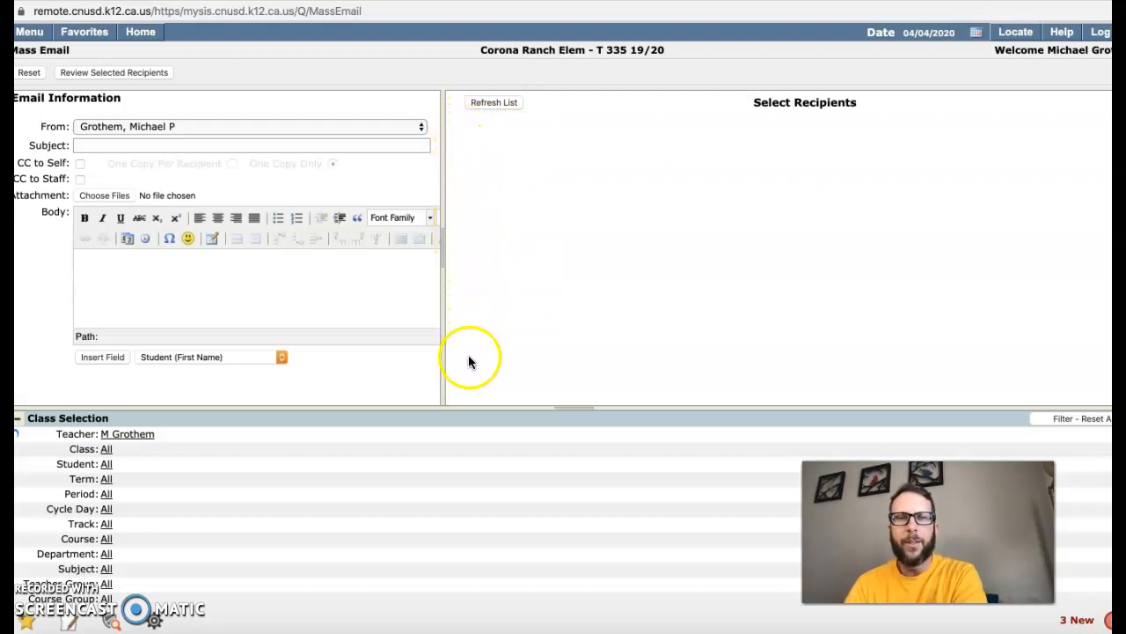
mouse_move(469, 223)
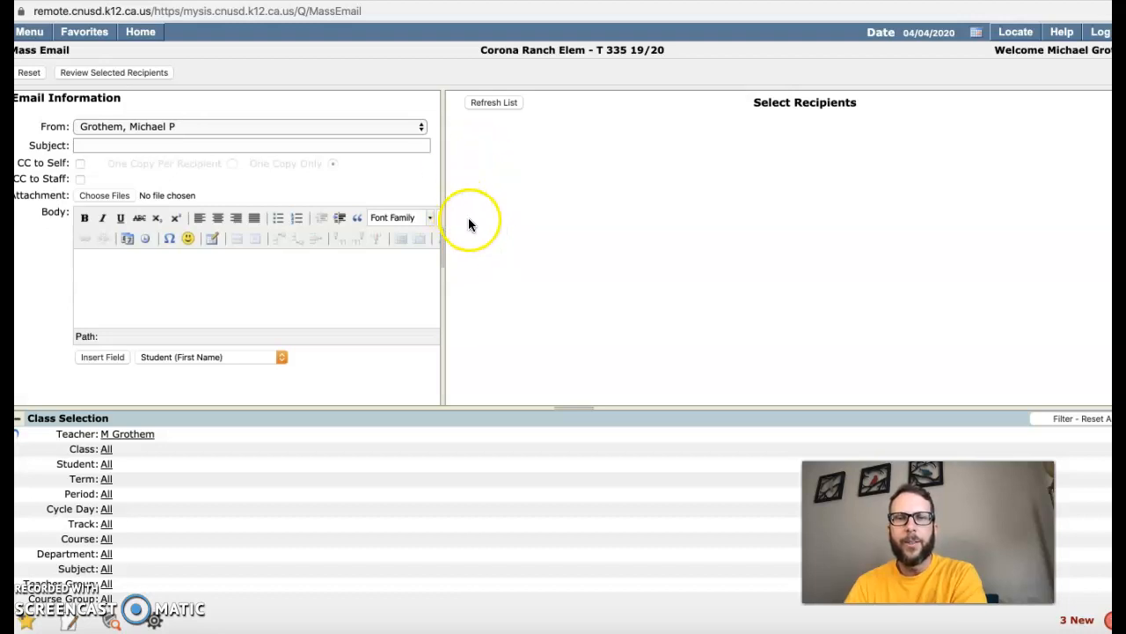
mouse_move(476, 373)
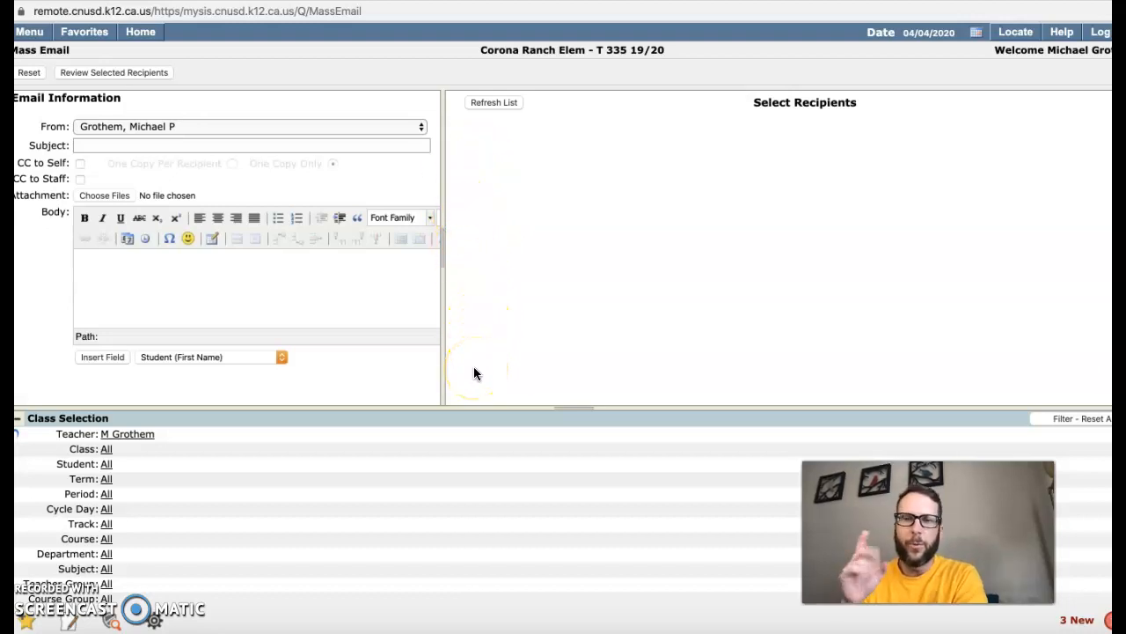
mouse_move(636, 113)
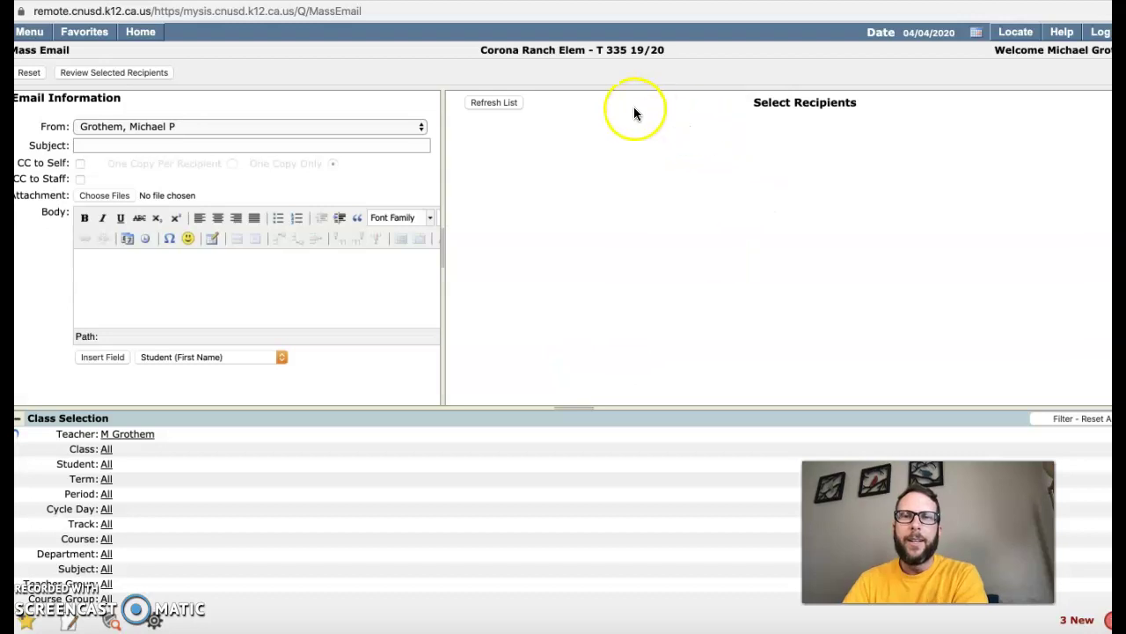
mouse_move(624, 115)
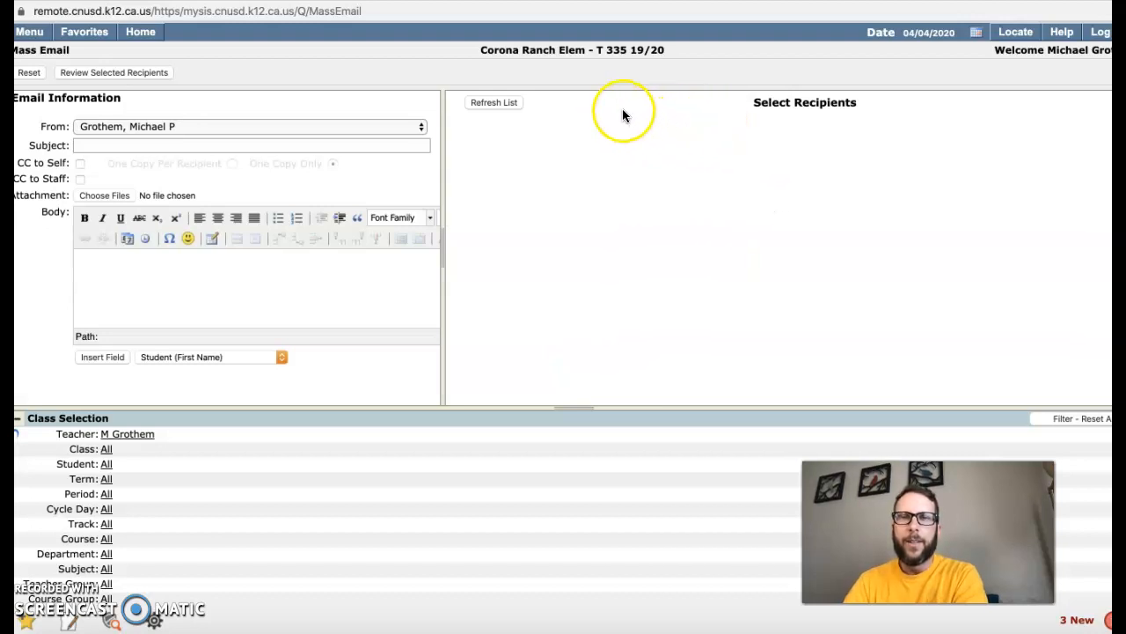
mouse_move(656, 339)
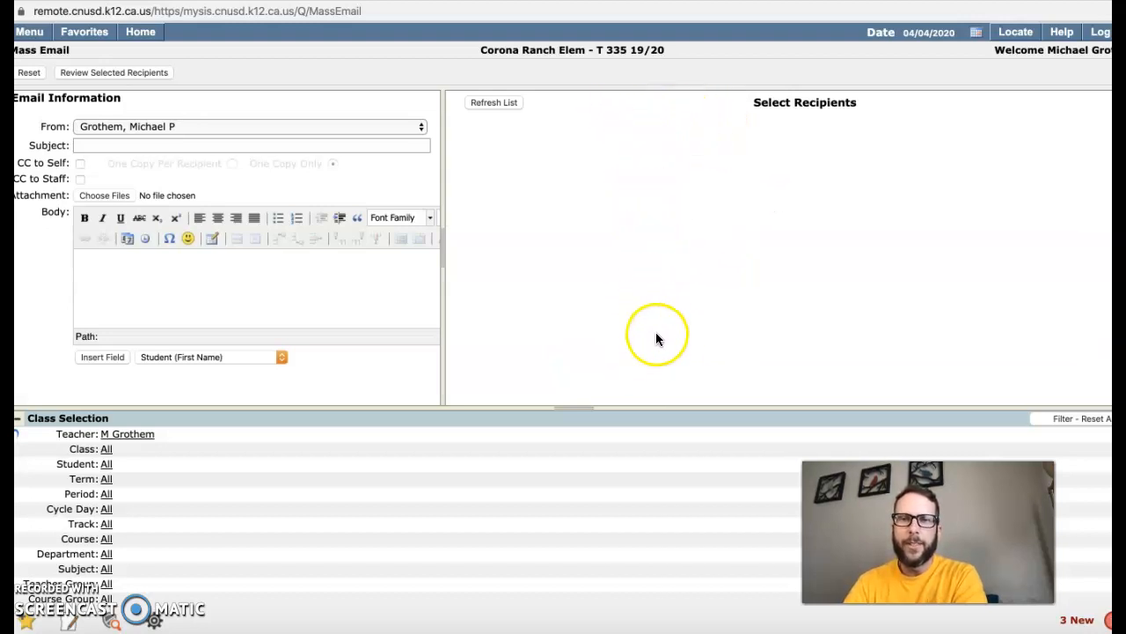
mouse_move(658, 337)
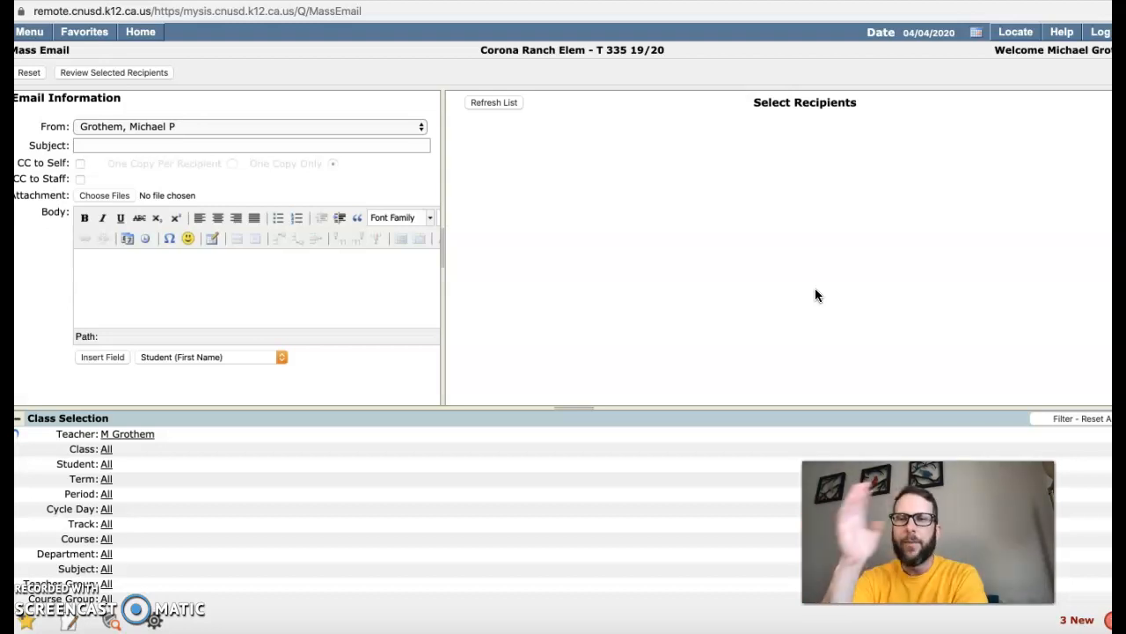
mouse_move(602, 171)
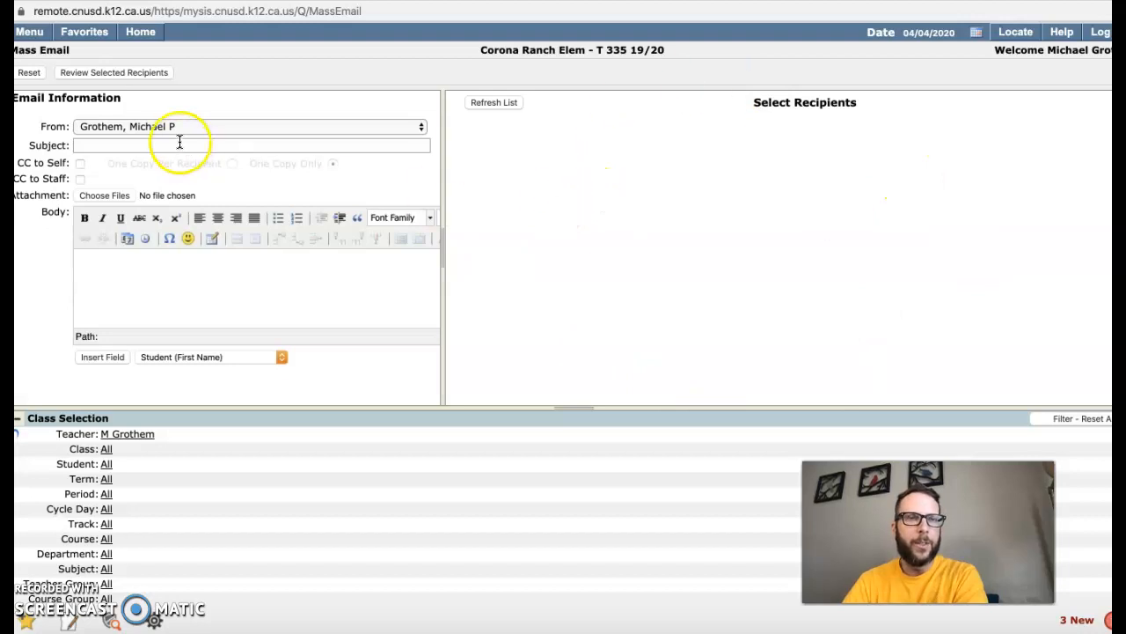
Enter 'test email' as the subject, then try typing test text into the body
click(251, 145)
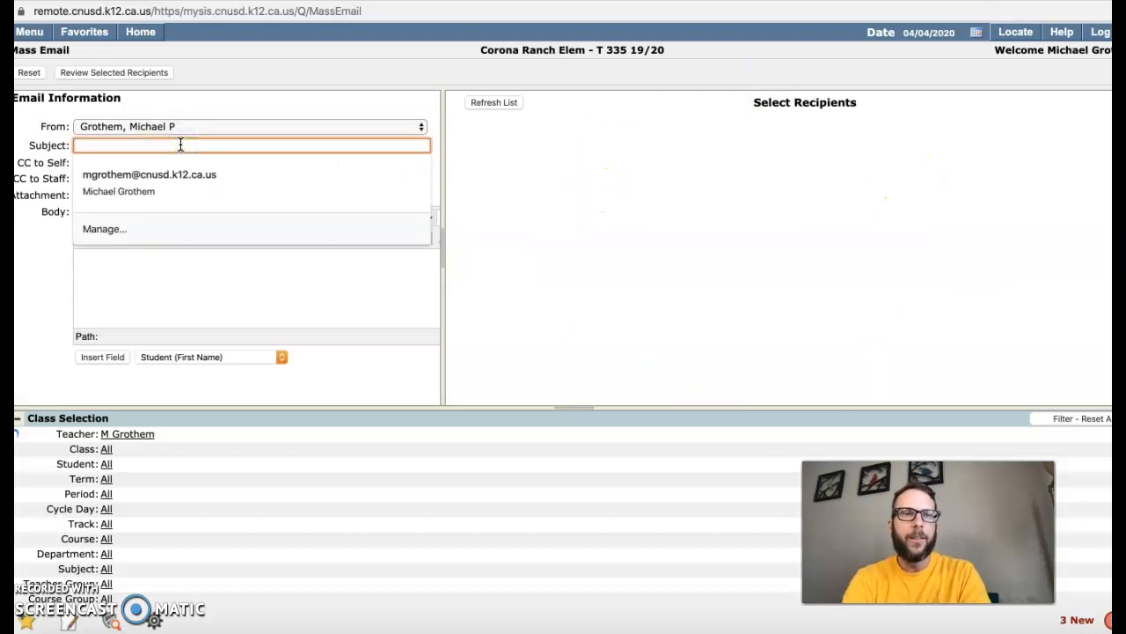
text(test email)
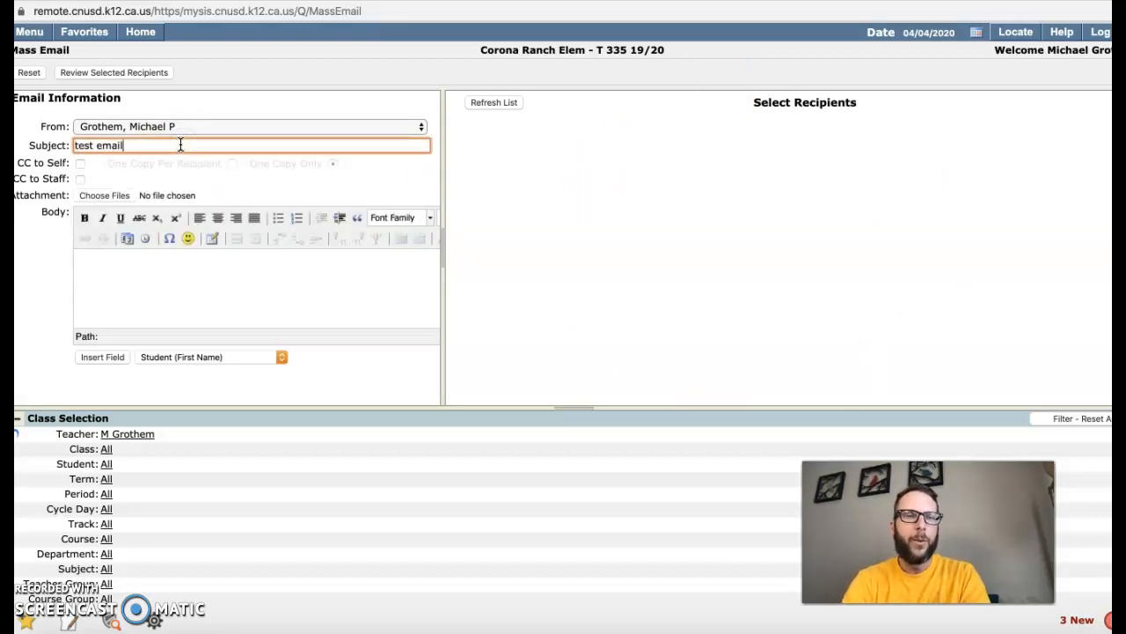
text(dhdhdh)
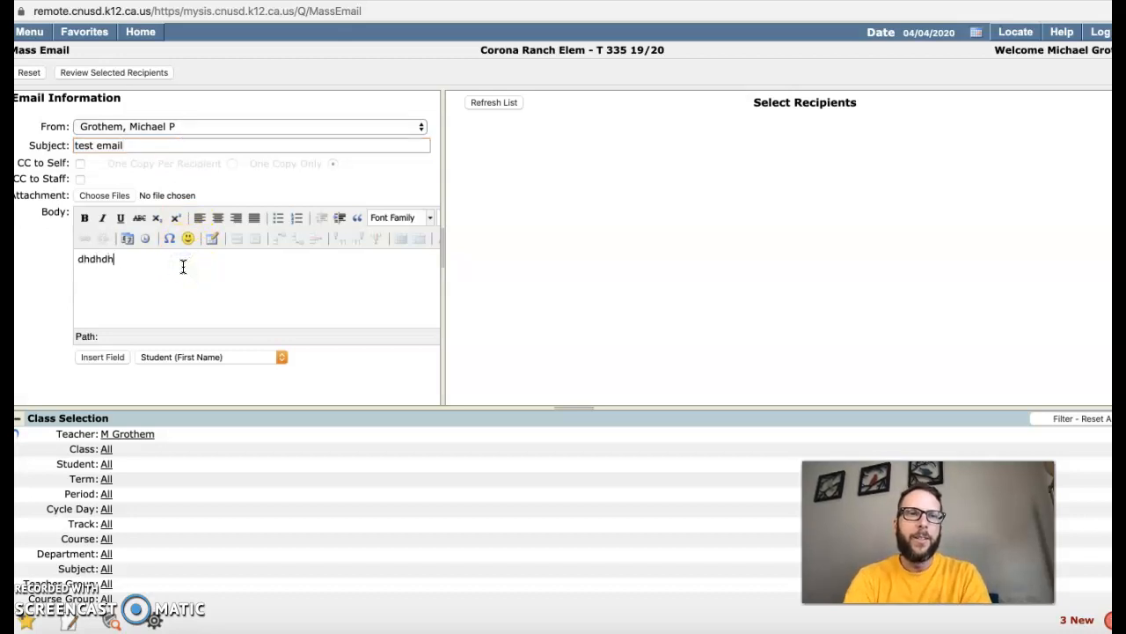
text(dhd)
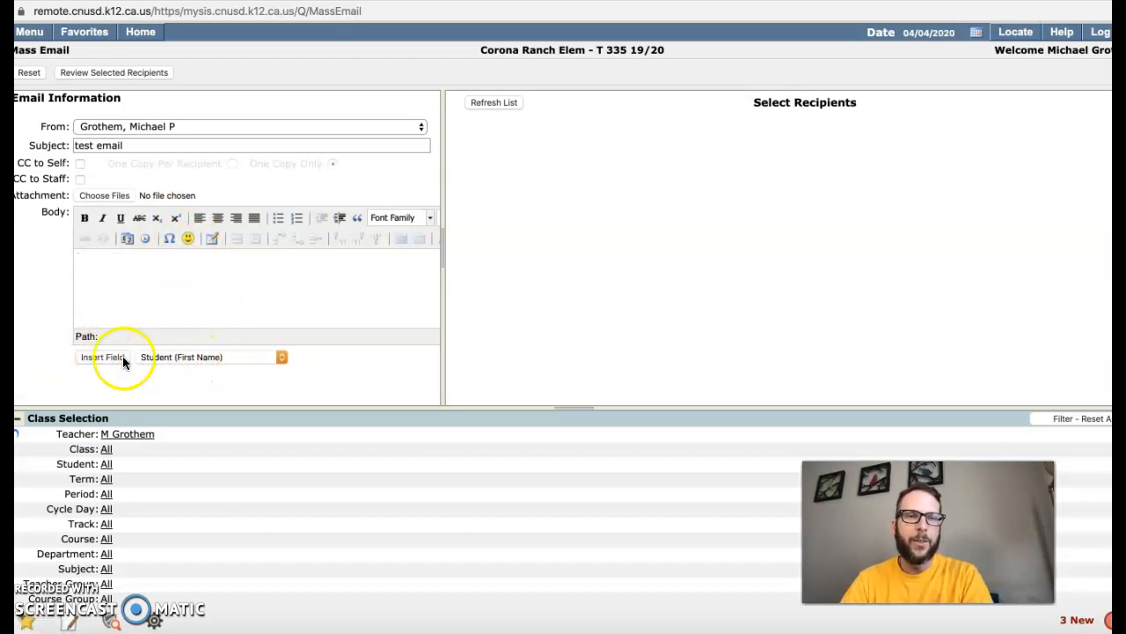
Write 'Here is progress for' in the body followed by the Student (First Name) field
click(103, 356)
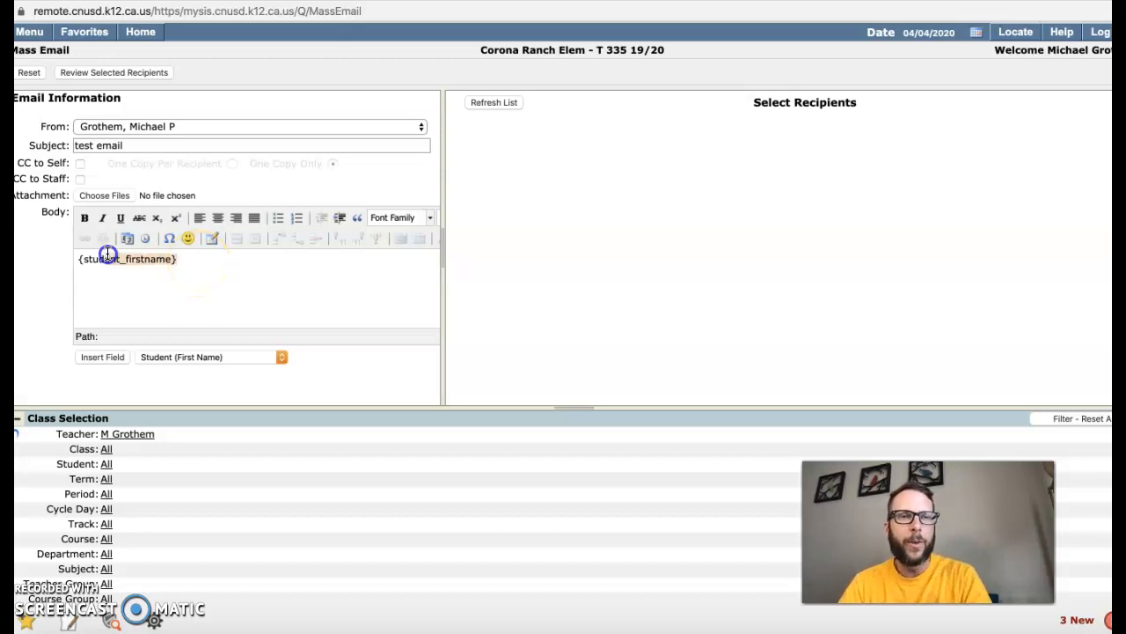
text(H)
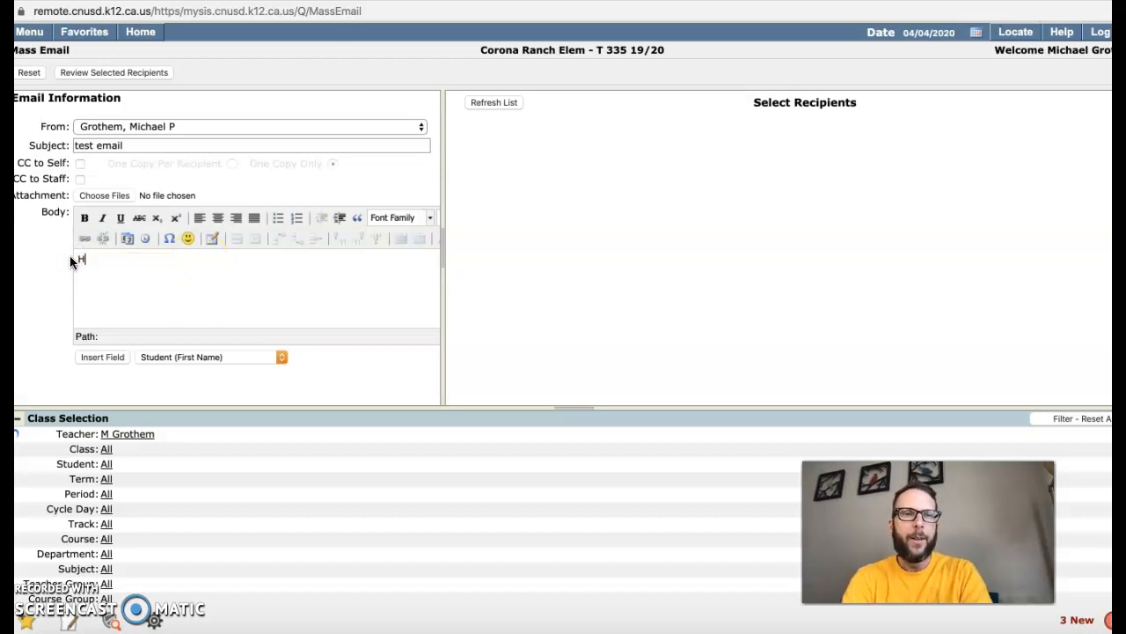
text(Here is progress for)
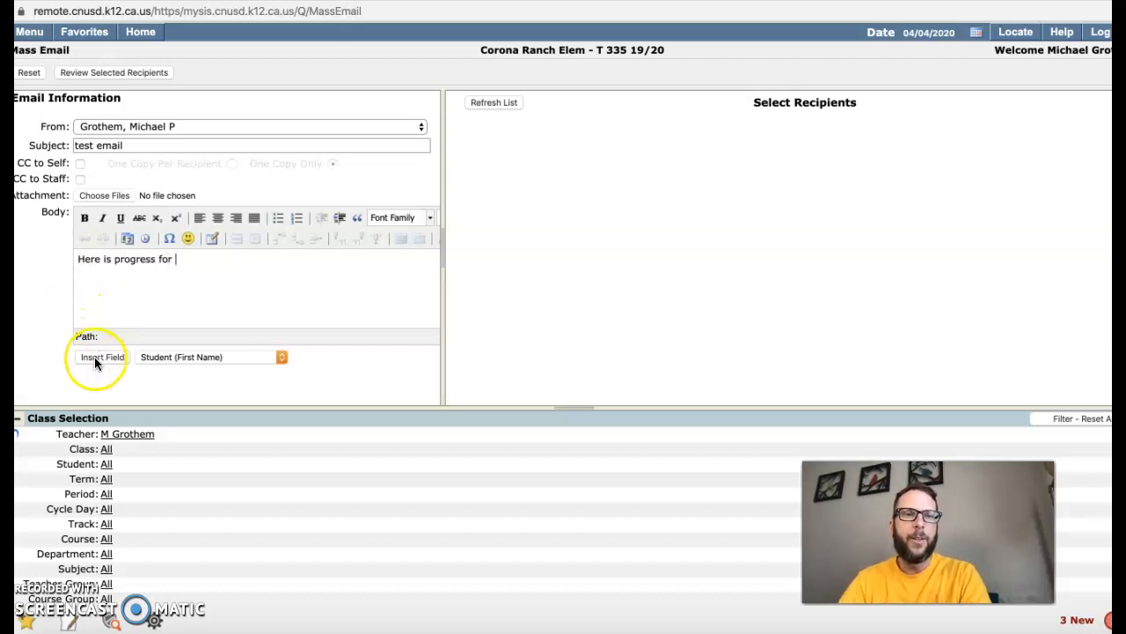
click(102, 357)
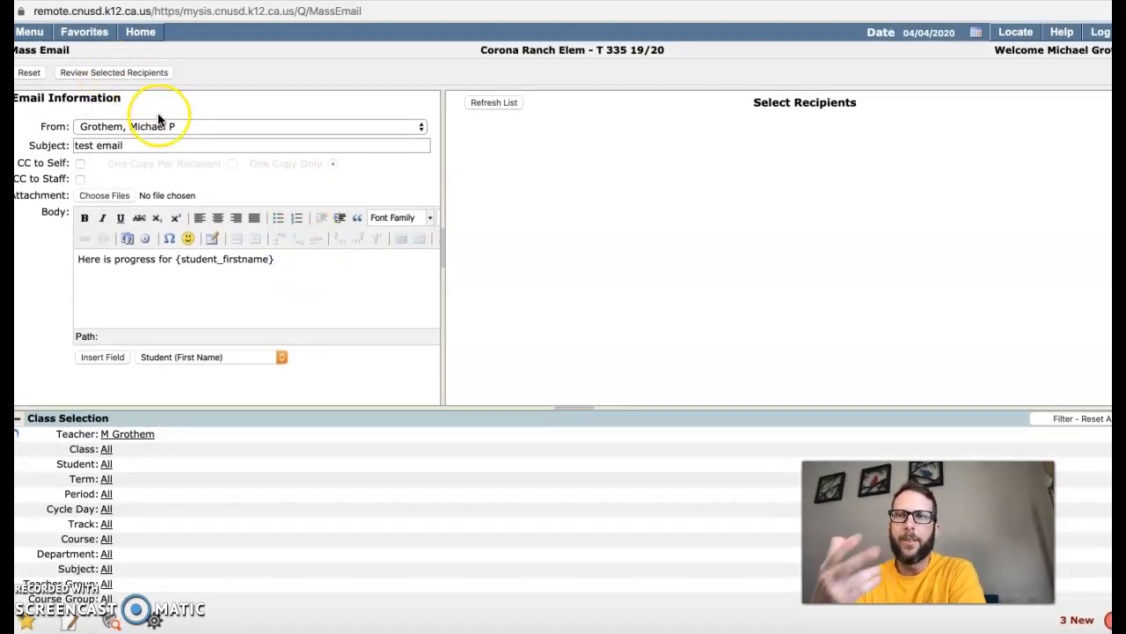
mouse_move(653, 244)
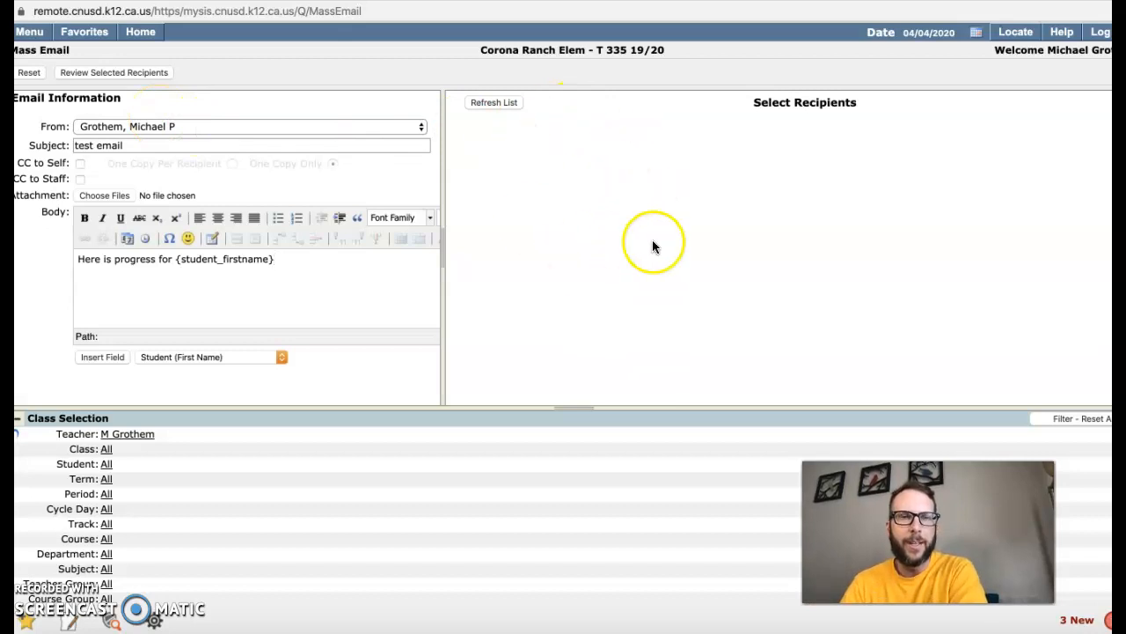
mouse_move(423, 361)
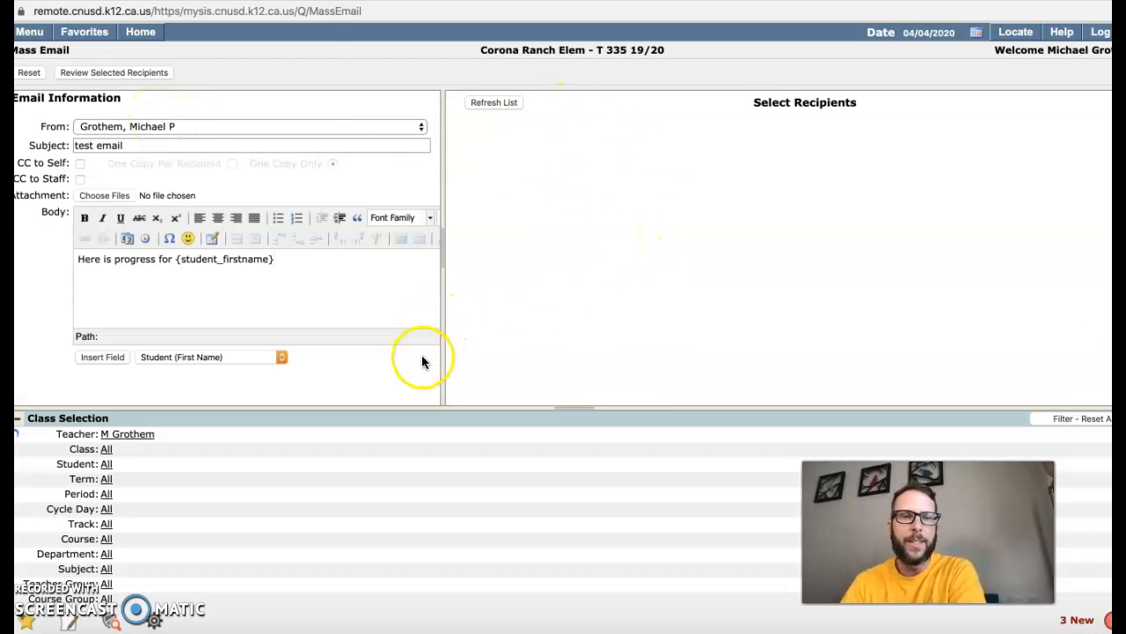
mouse_move(418, 391)
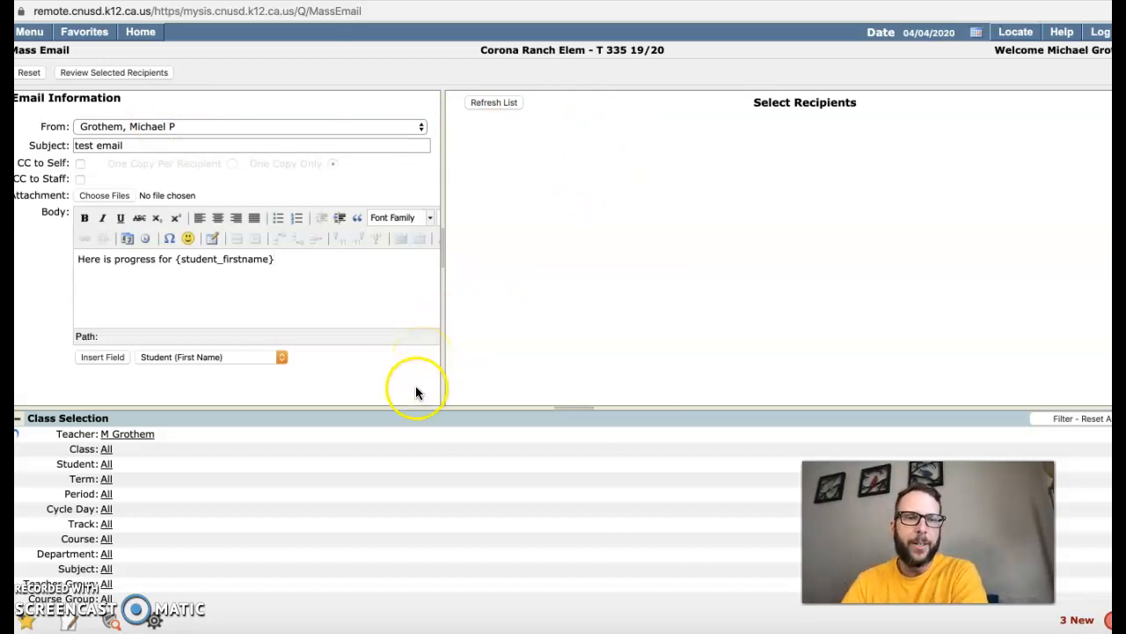